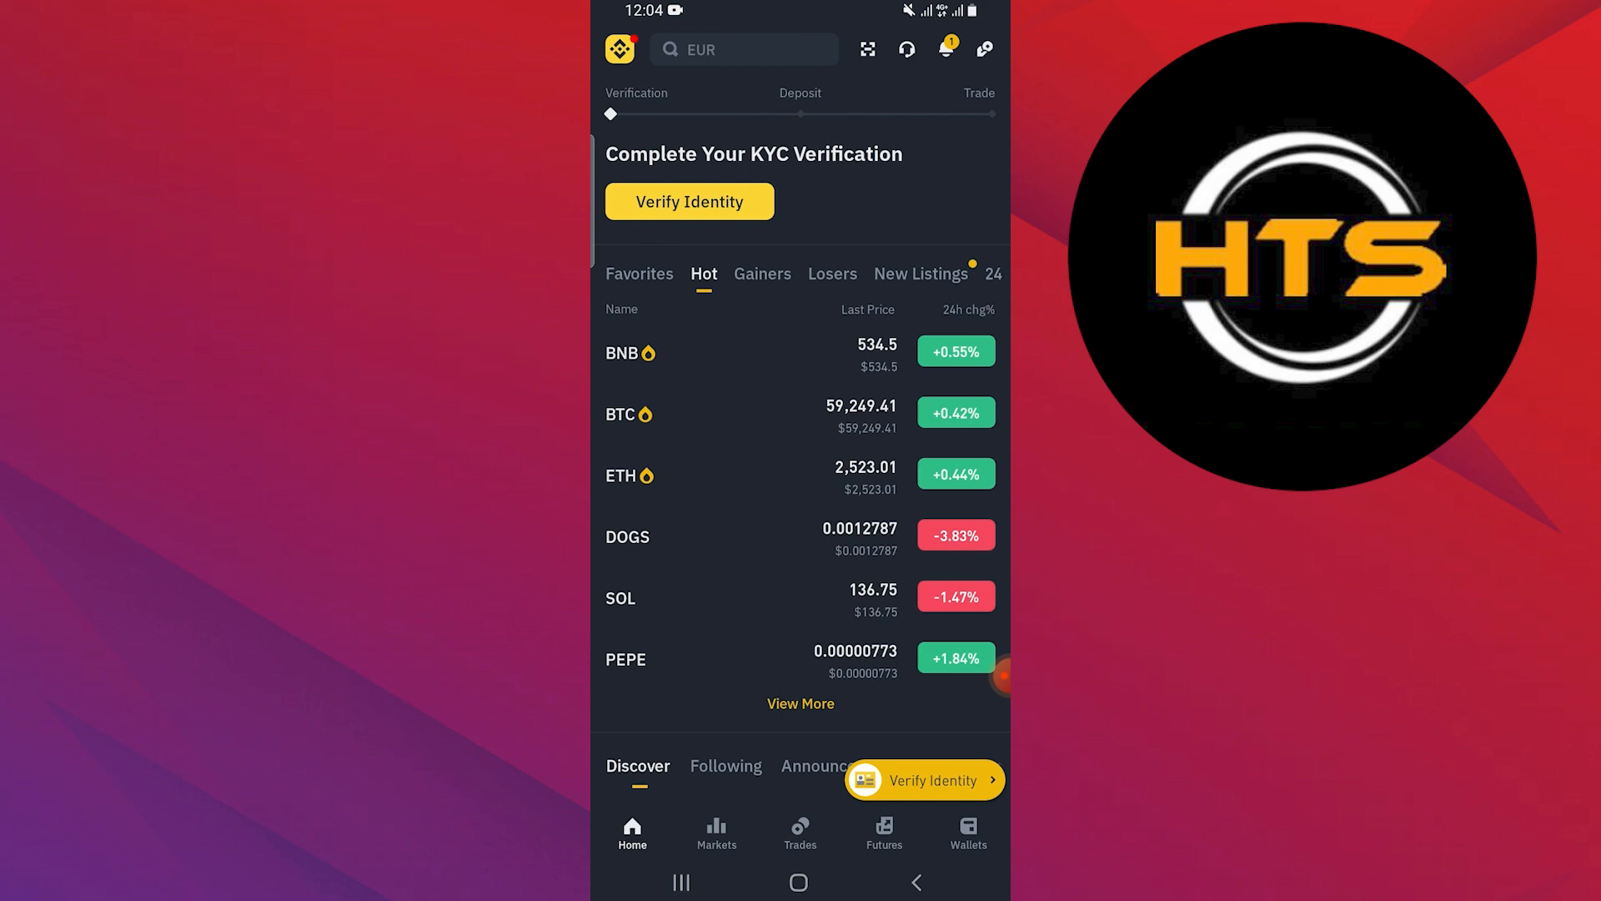
Show the Spot wallet with its total balance and coin list.
click(966, 831)
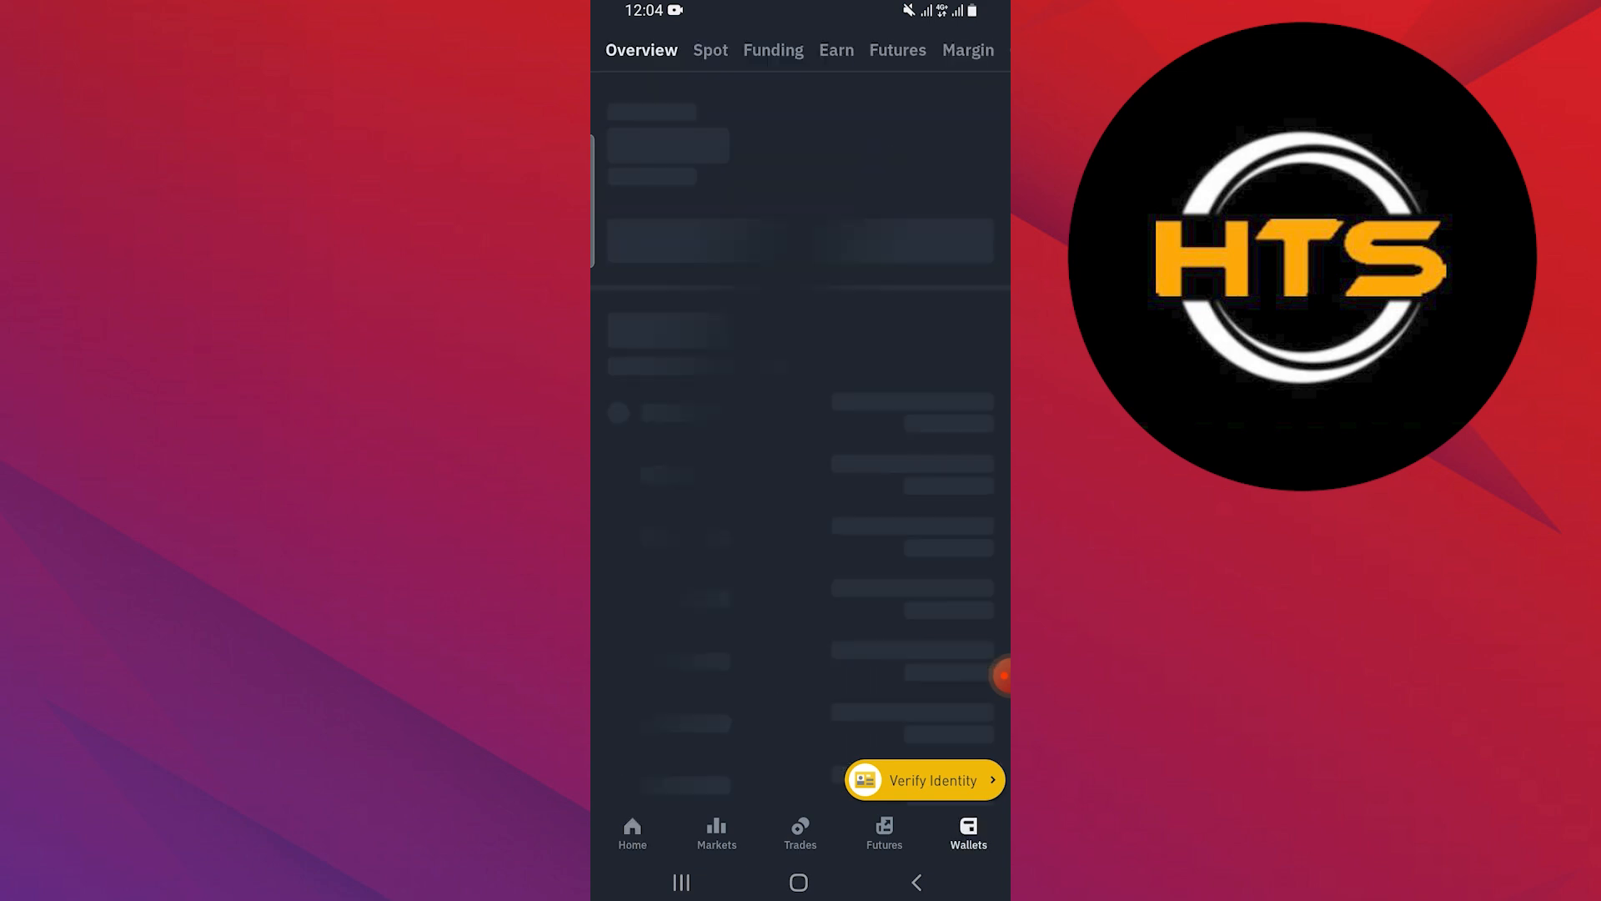
click(711, 50)
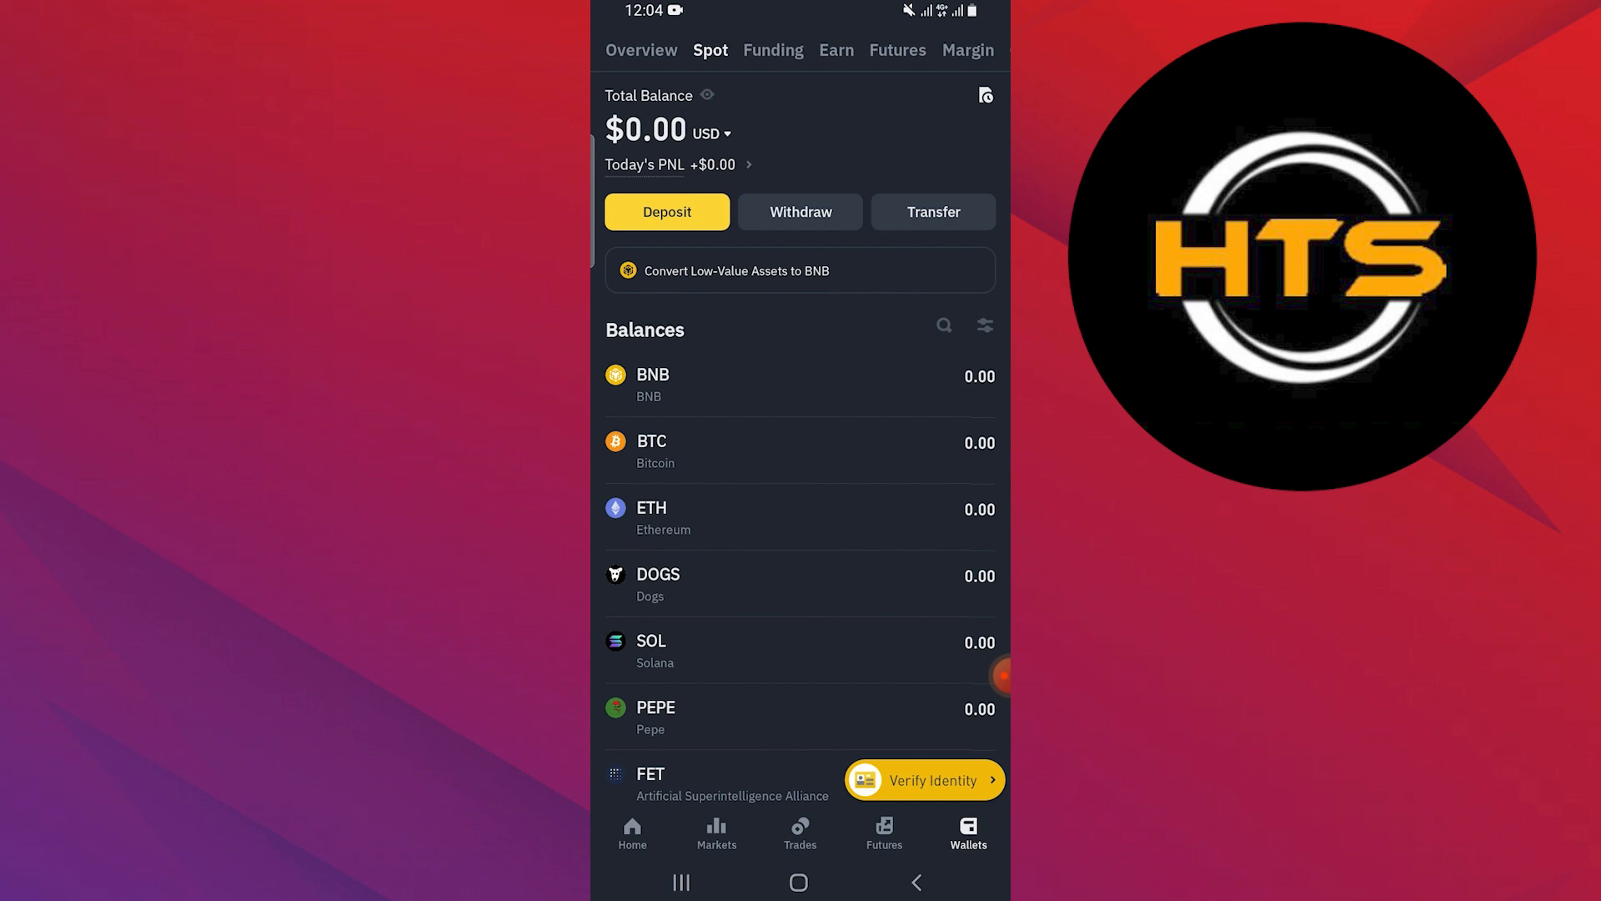
Start a Spot-to-Funding transfer of 100 BTC.
click(931, 212)
text(btc)
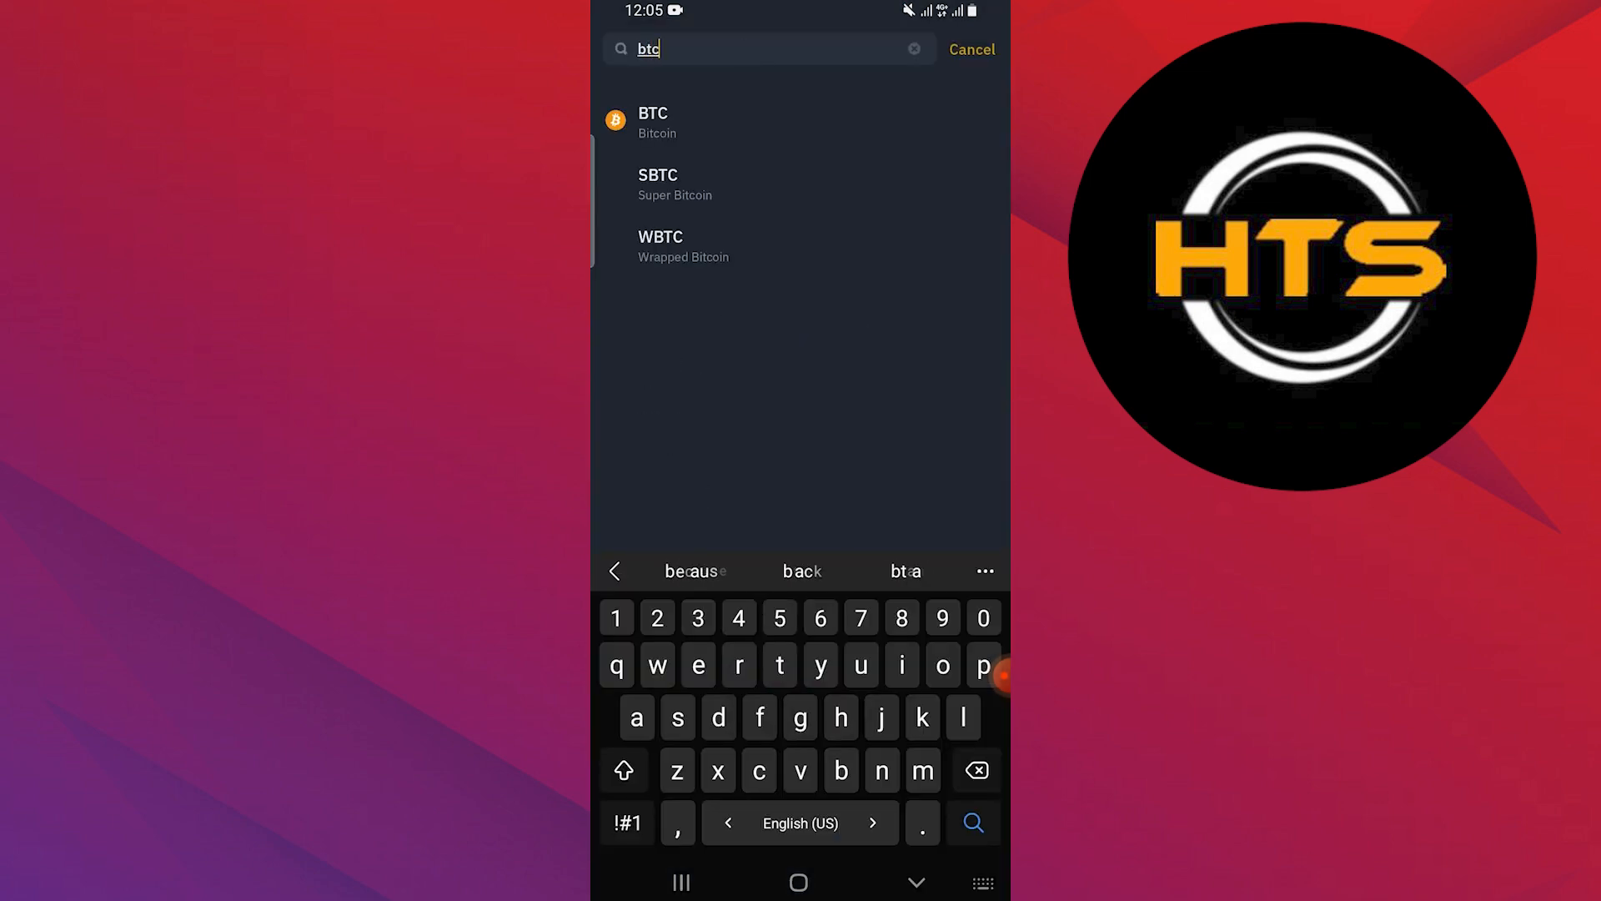
click(654, 122)
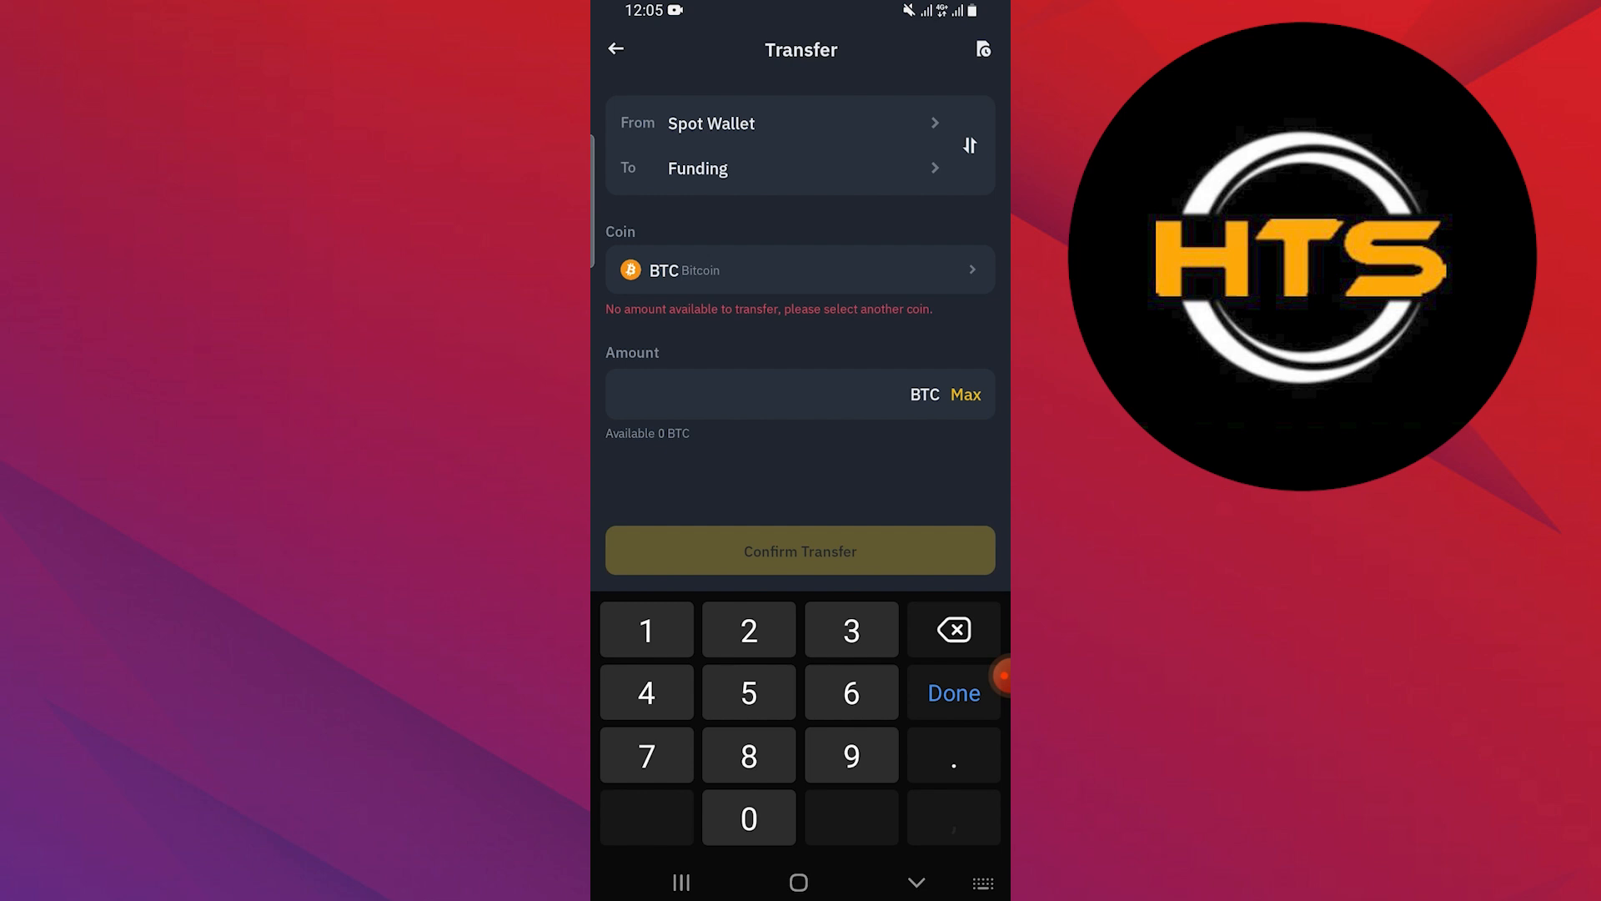
text(100)
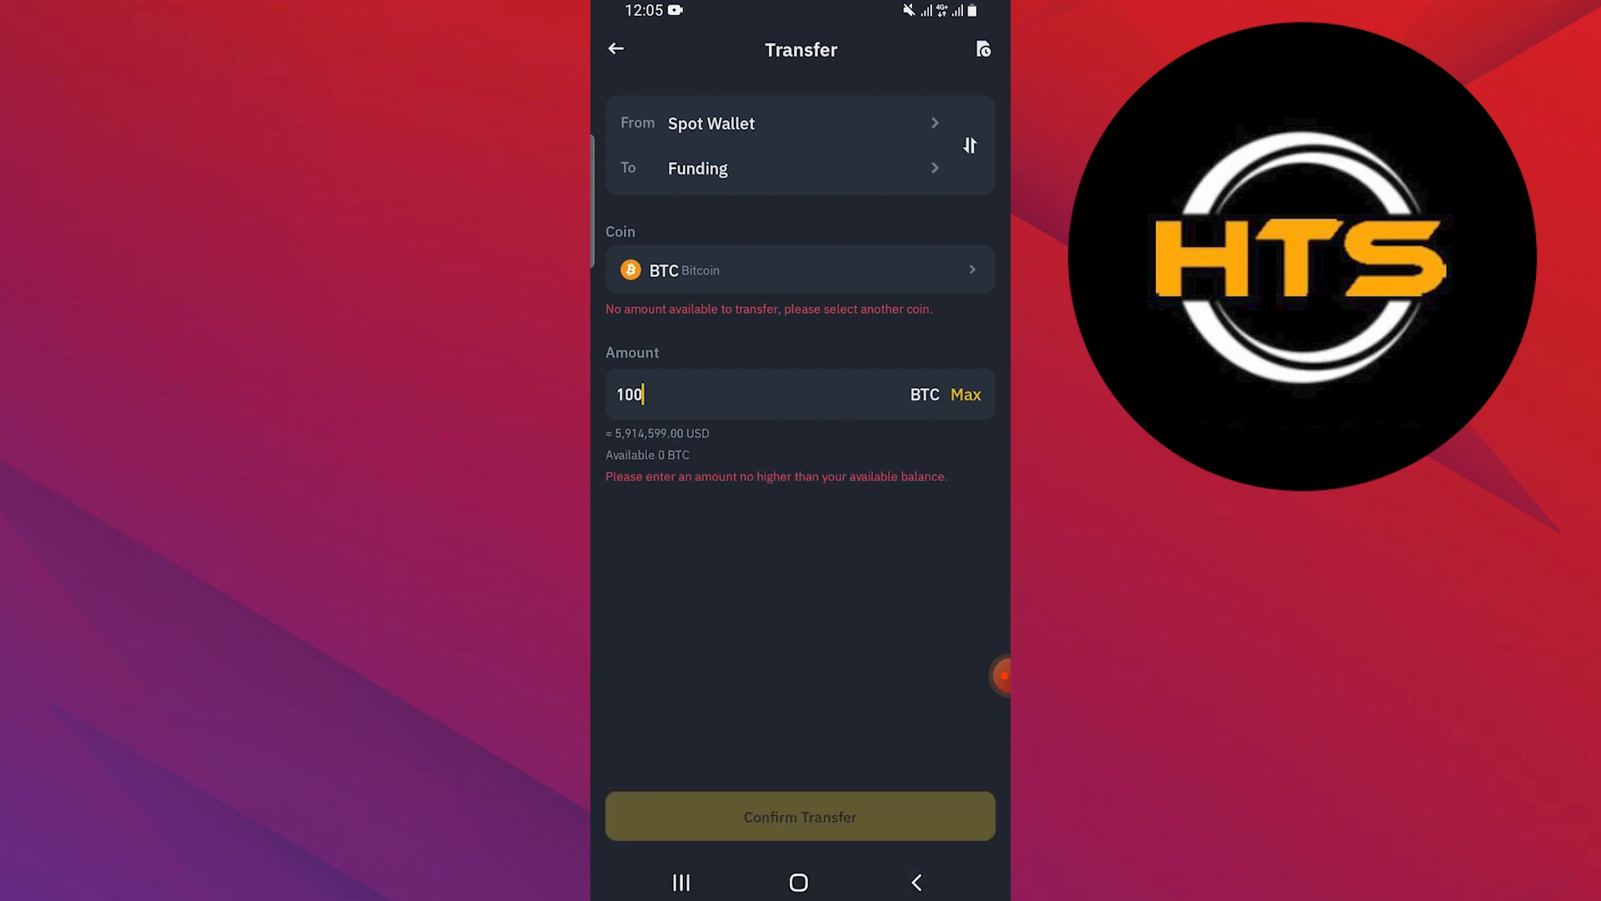
Change the transfer to 50 ETH, confirm the amount, and return to the spot wallet.
click(799, 271)
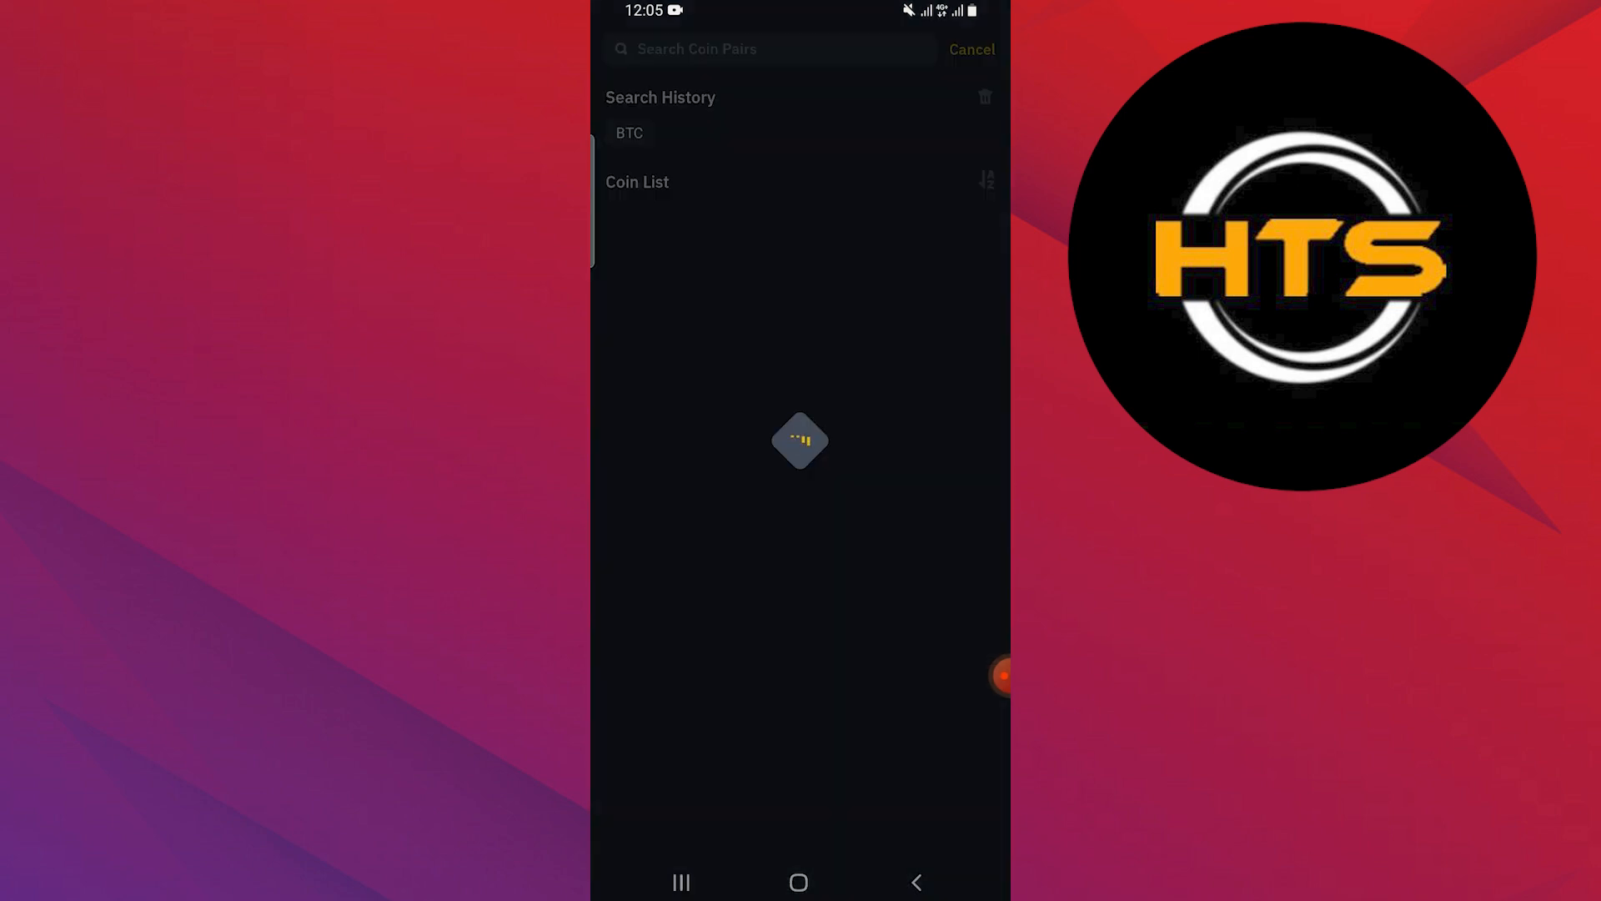
click(766, 48)
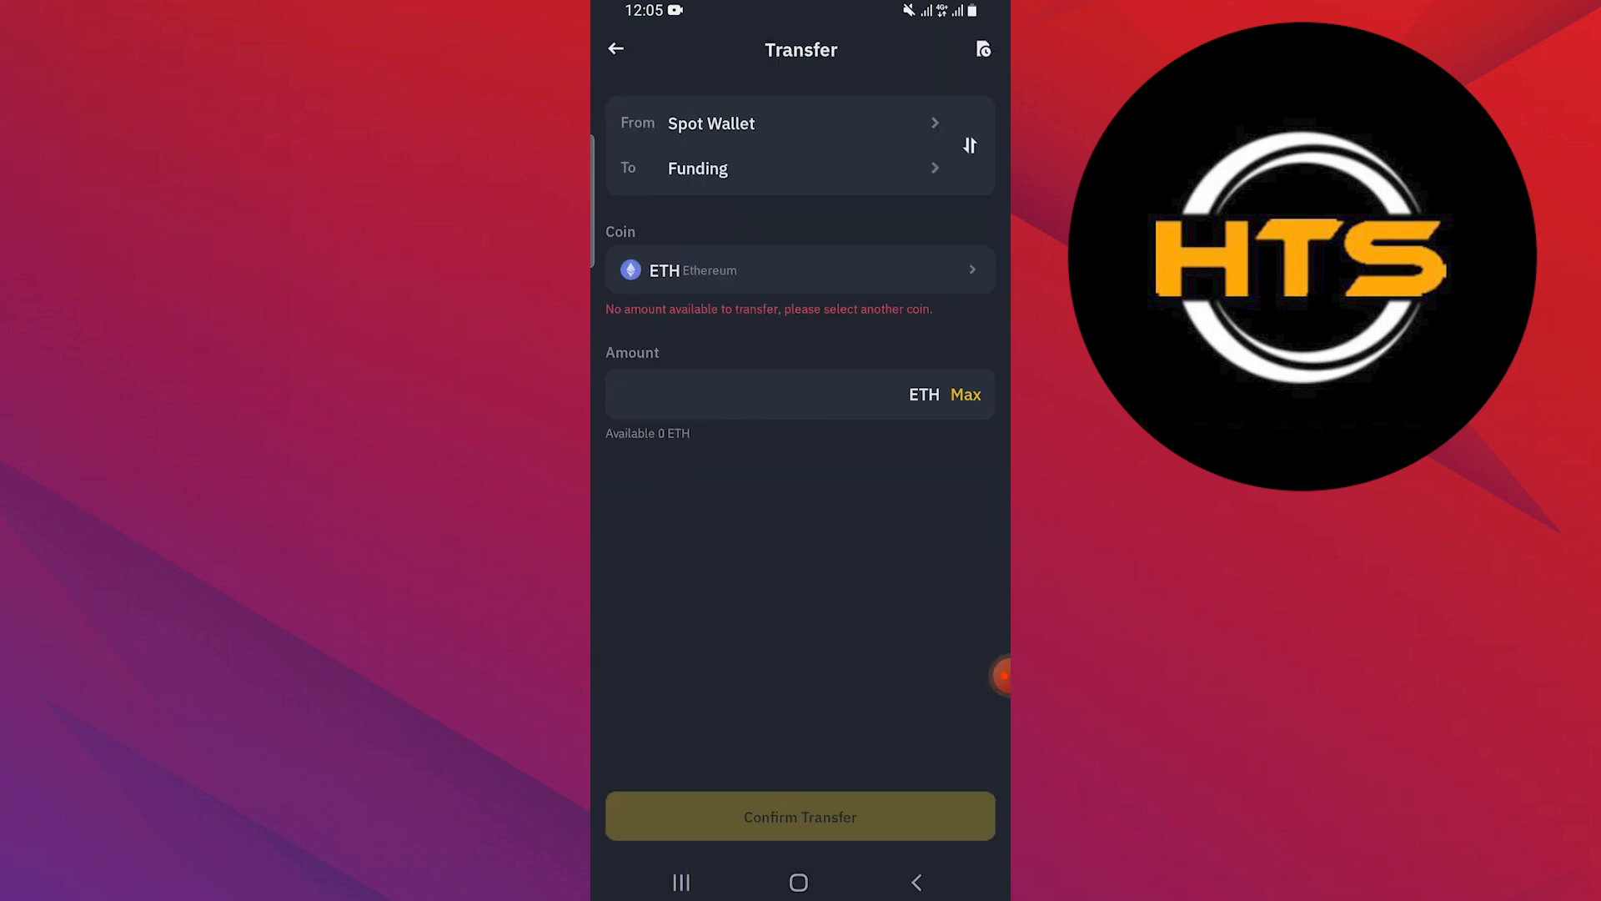
text(50)
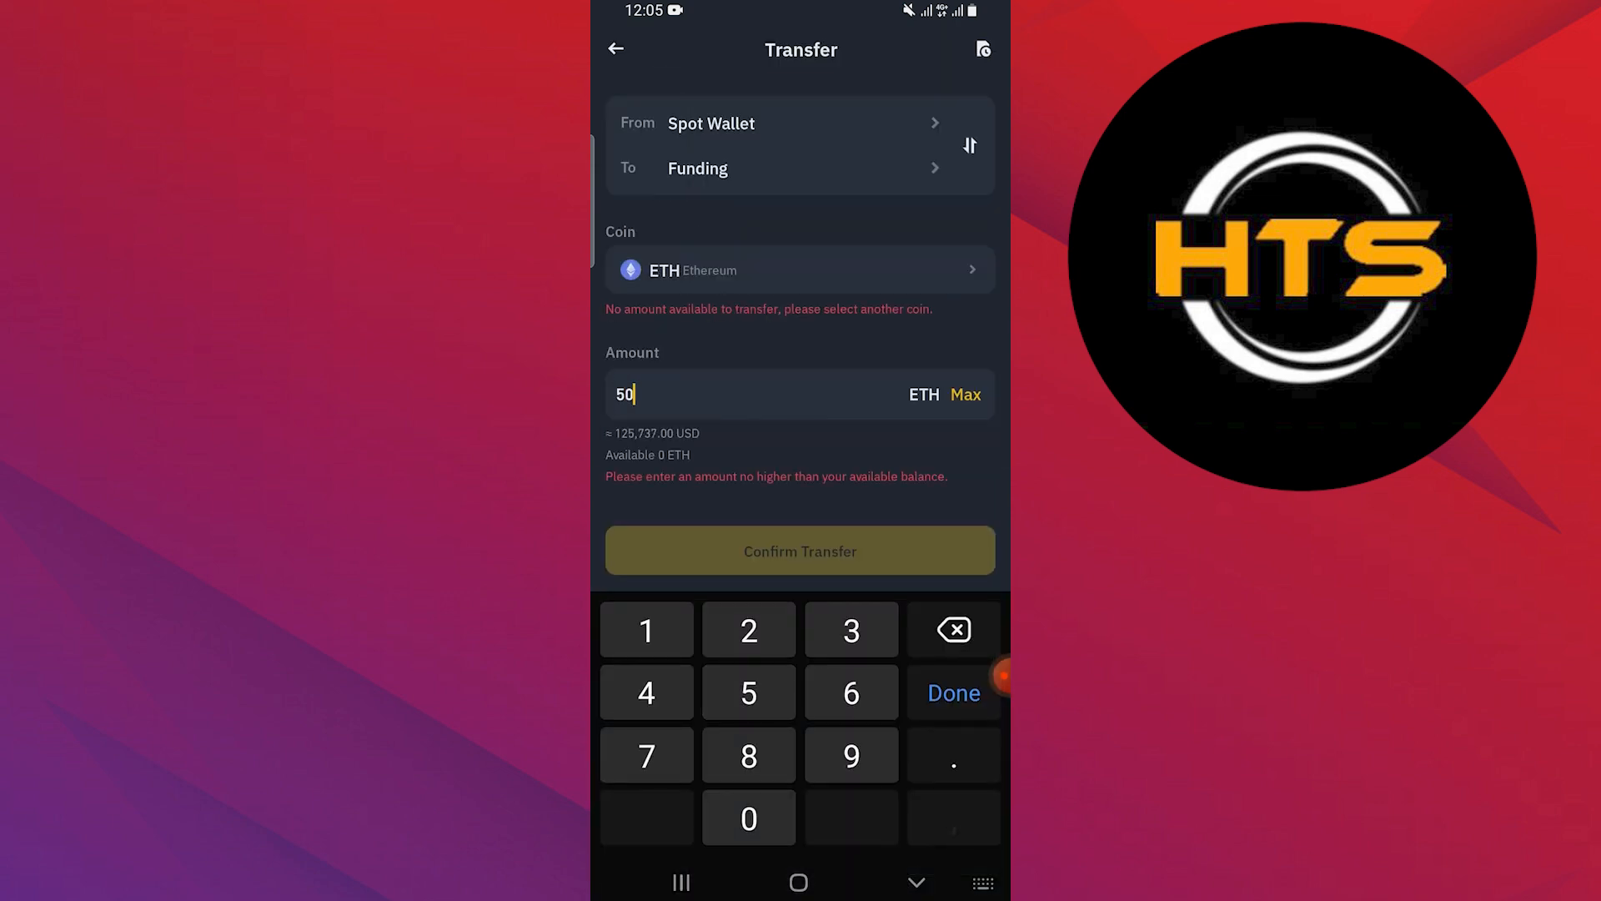
click(951, 693)
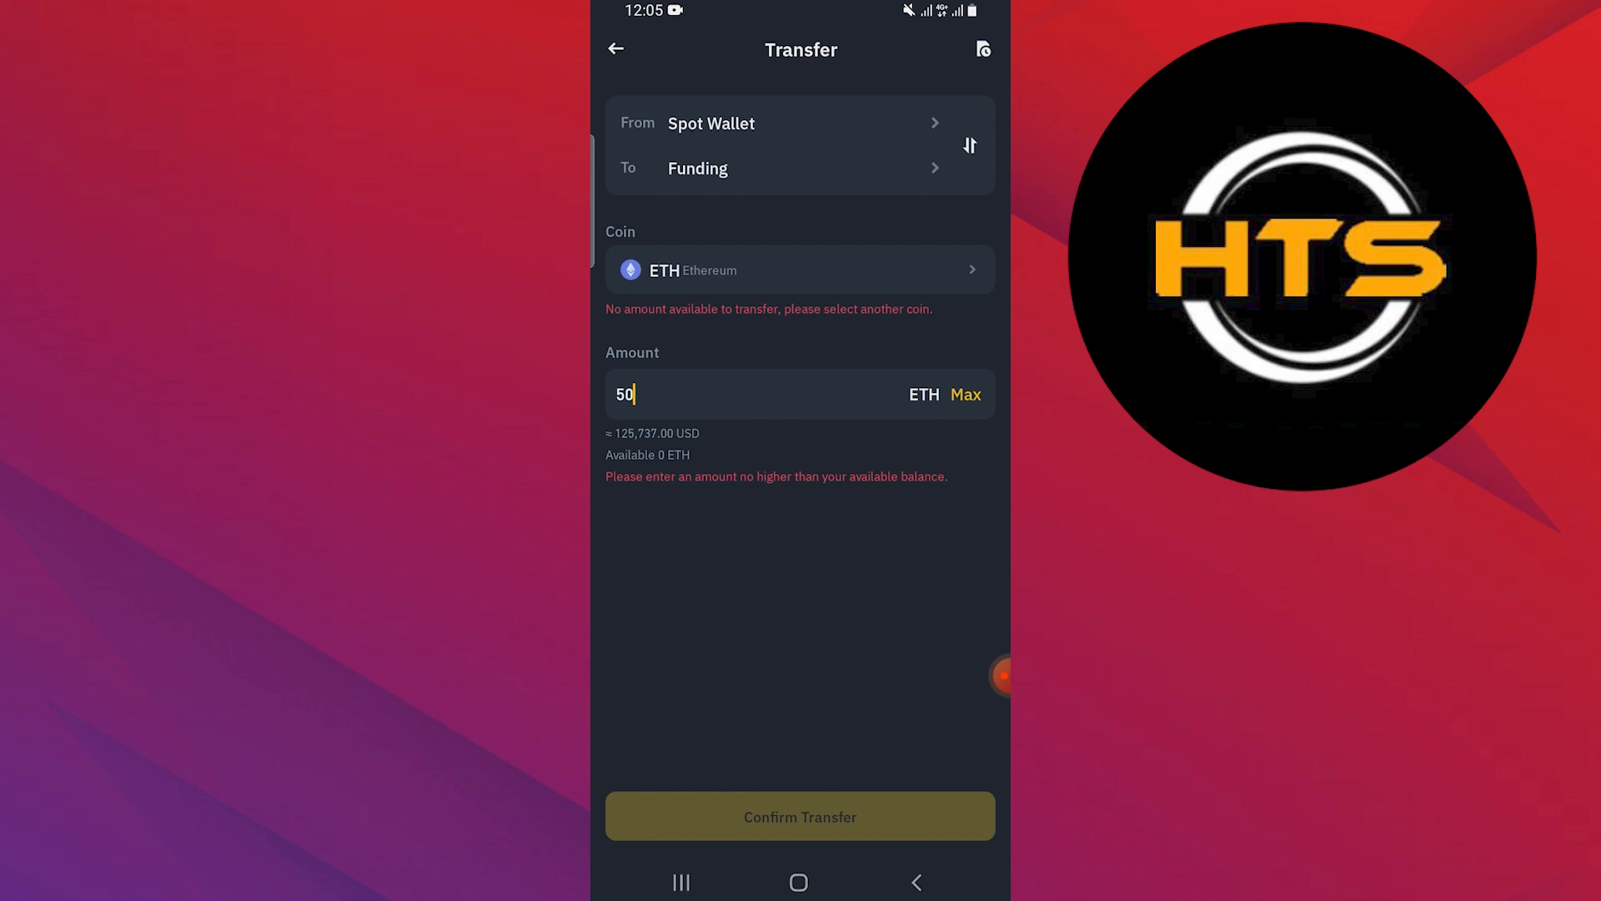
click(614, 48)
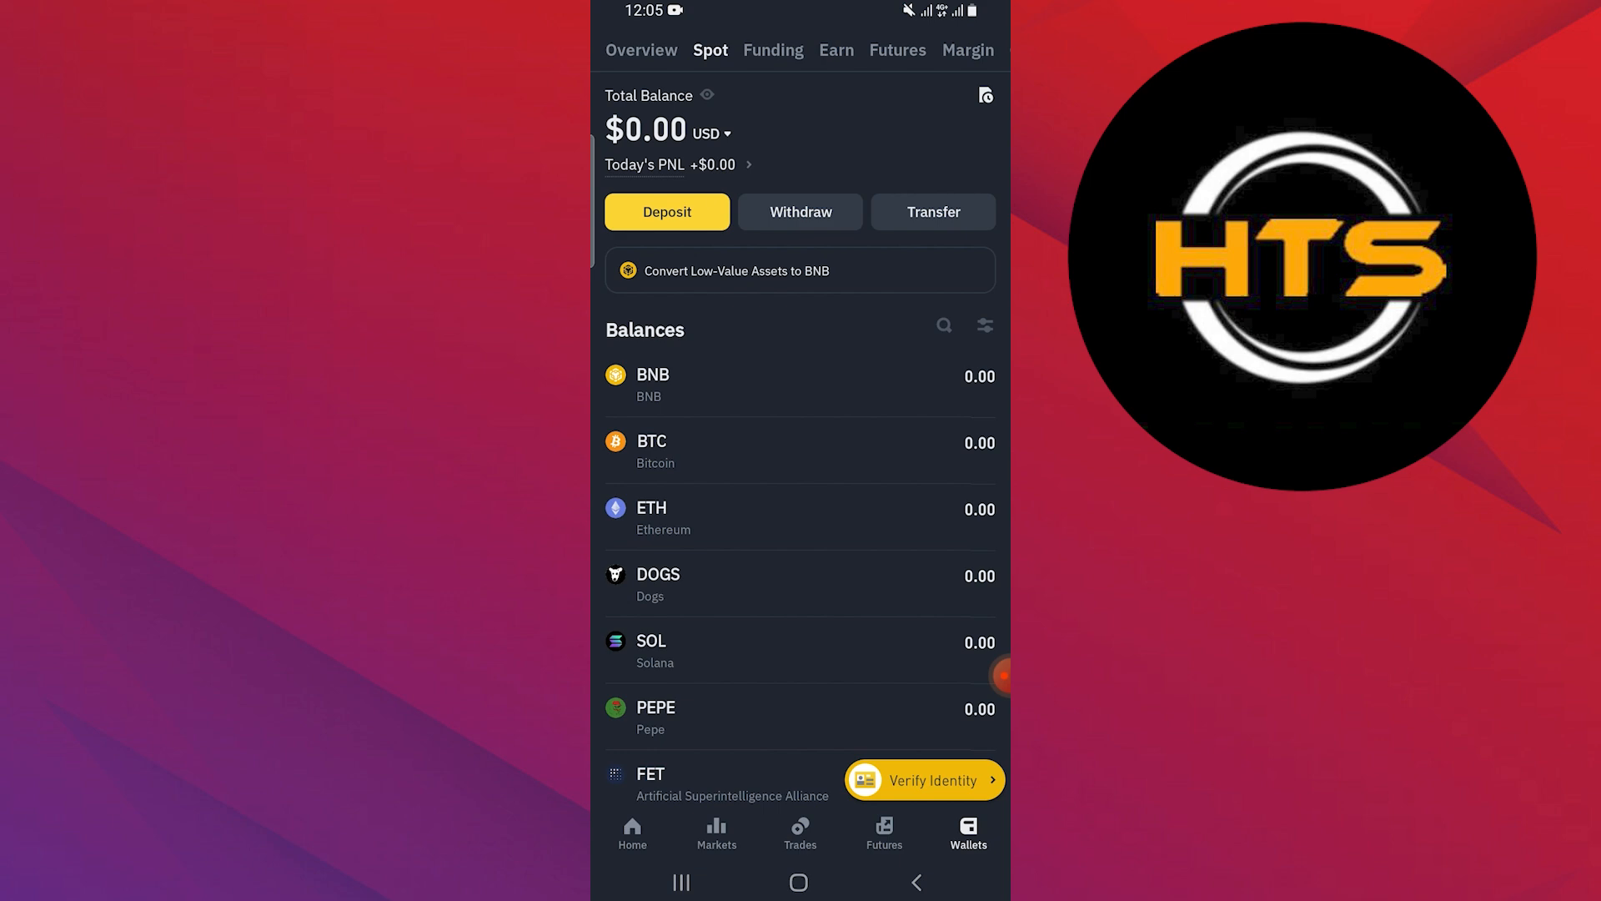
Scroll down through the spot wallet Balances list.
scroll(down, 3)
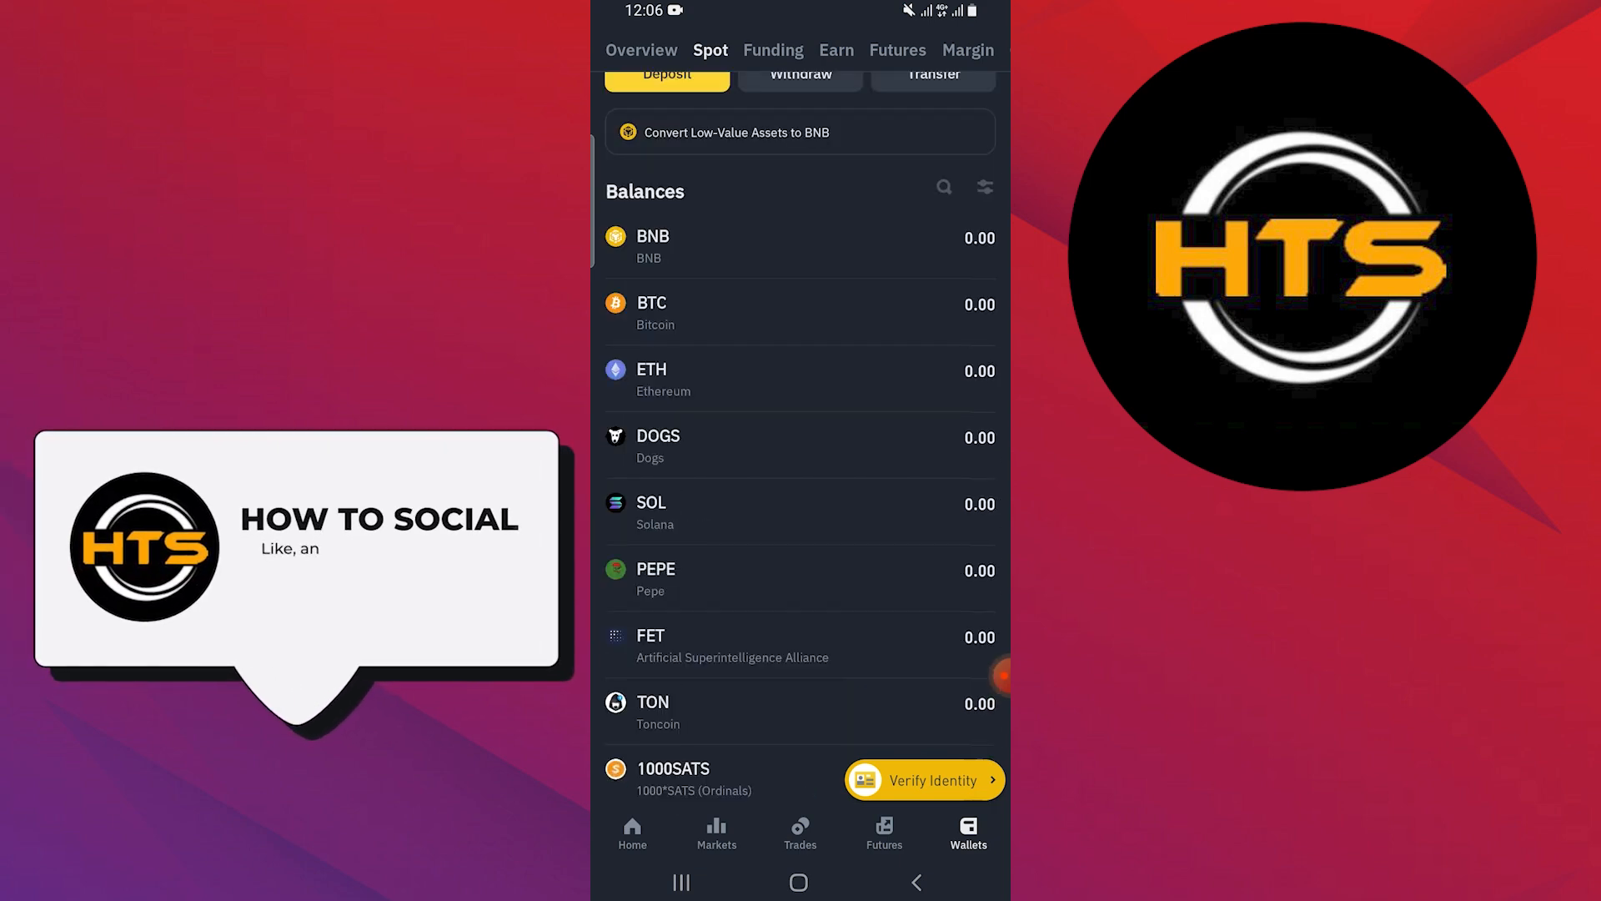
scroll(down, 3)
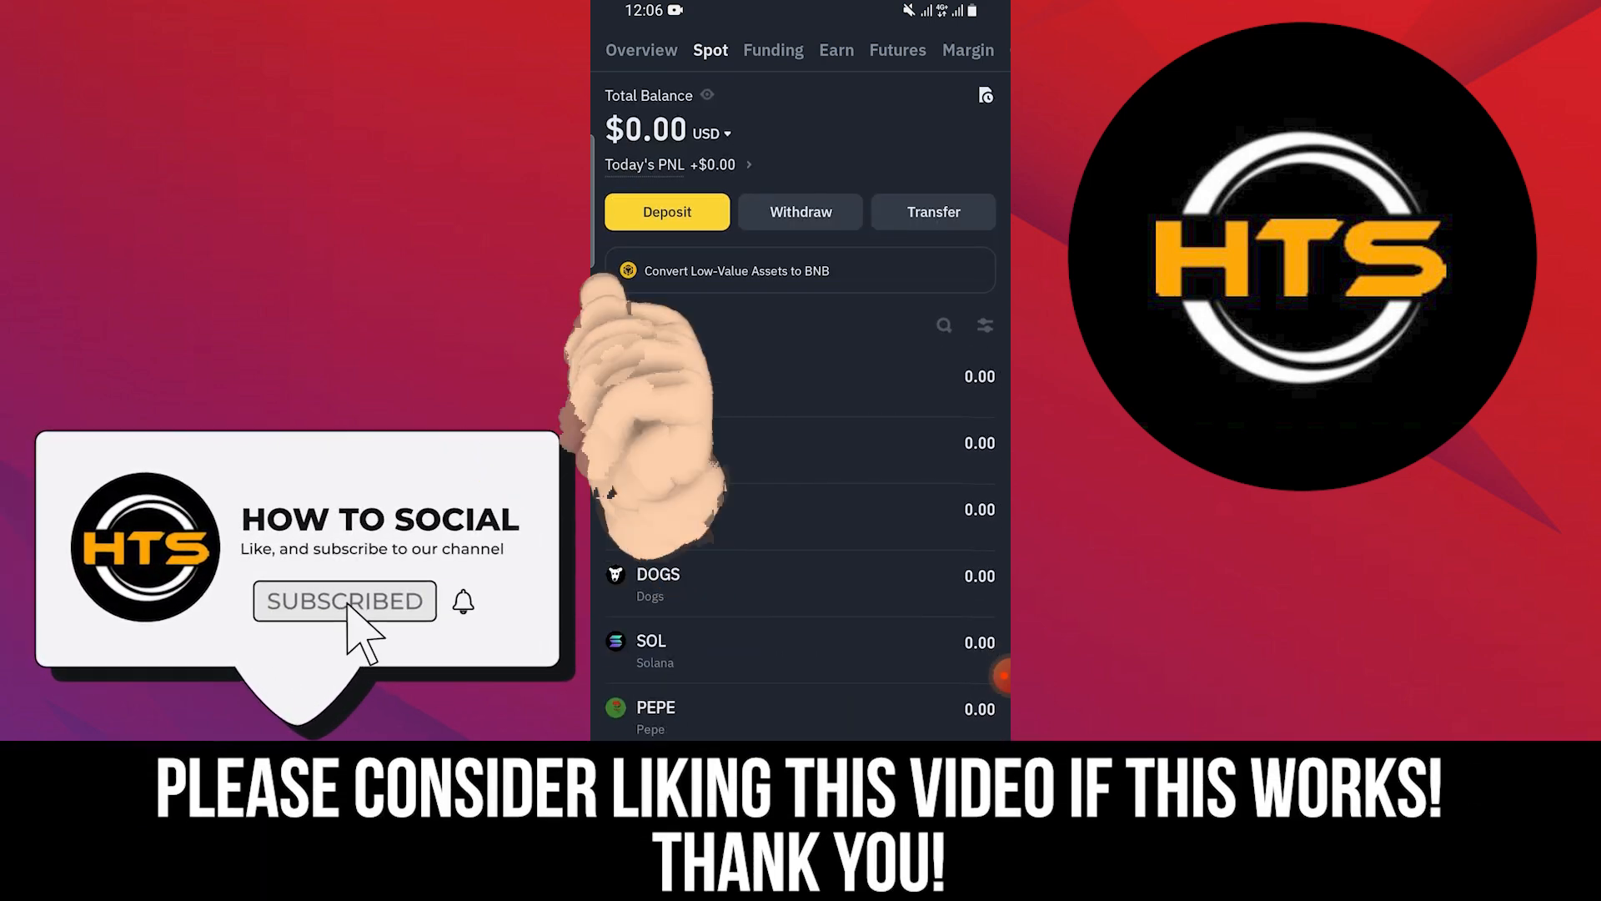